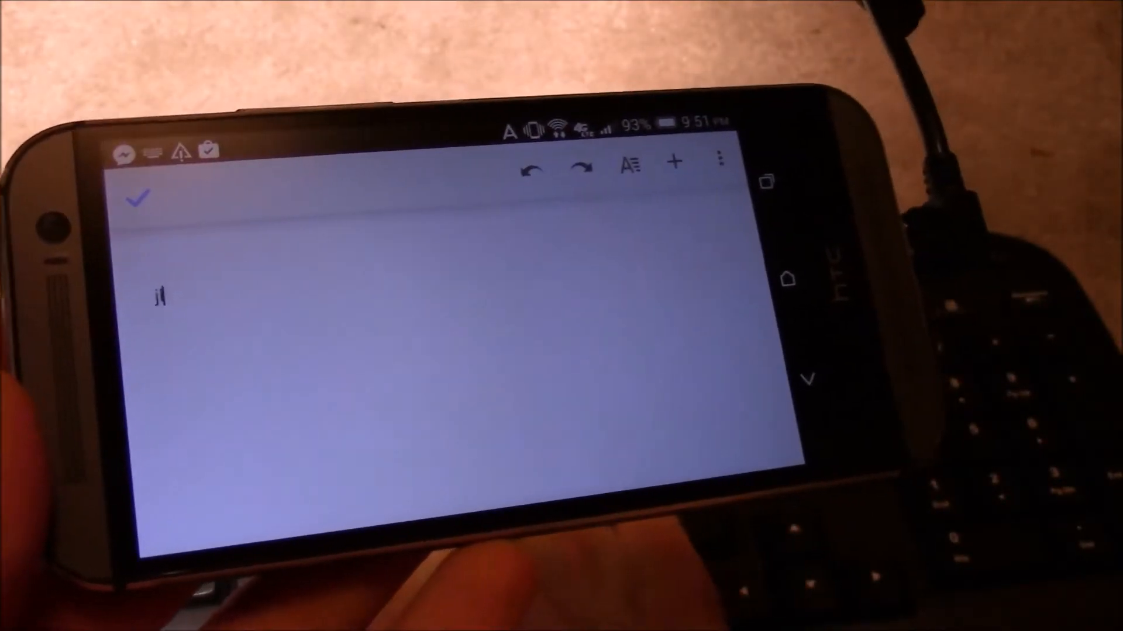
text(jloljoiyug;H)
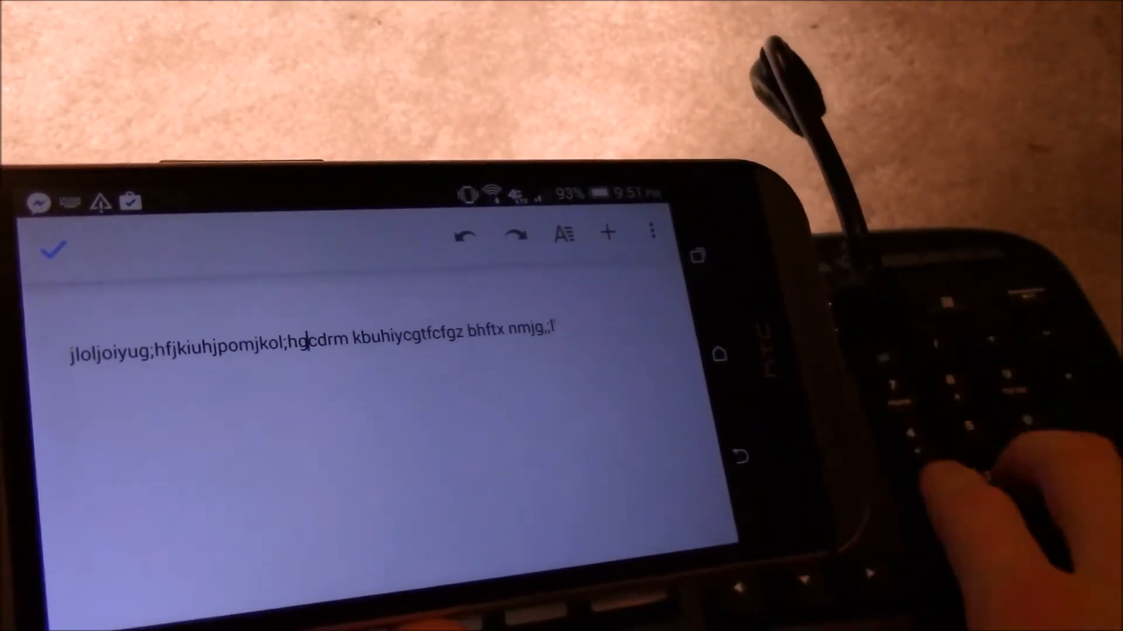
text(5454)
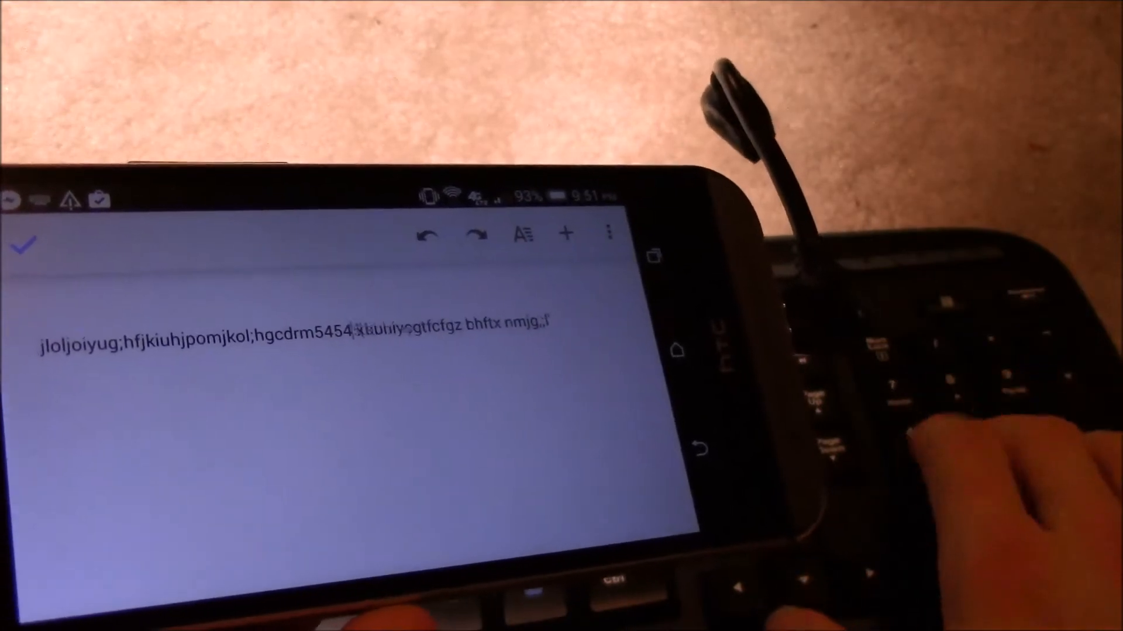